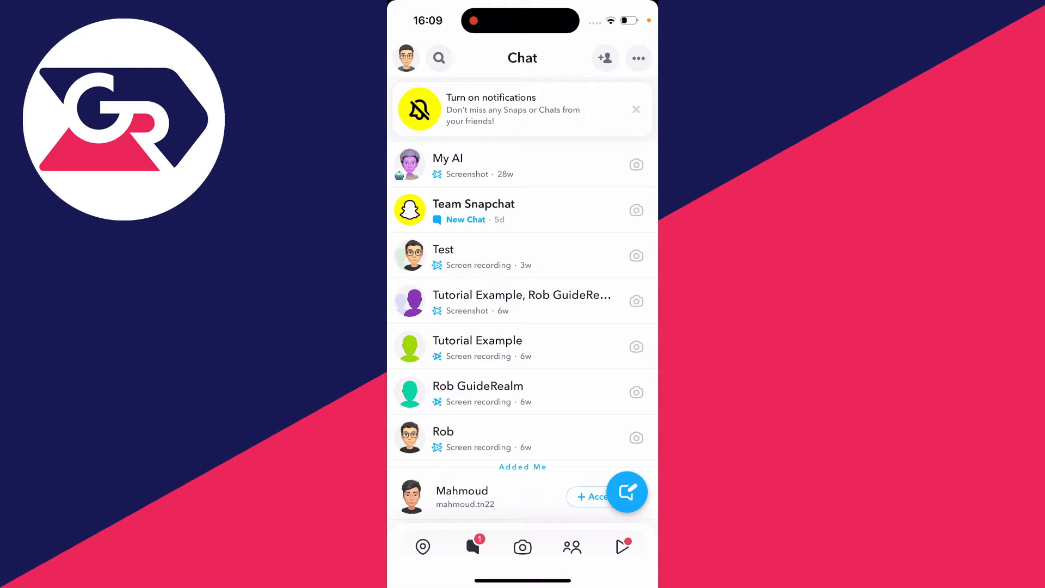
Switch from the chat list to the Snap Map via the map pin
left_click(422, 546)
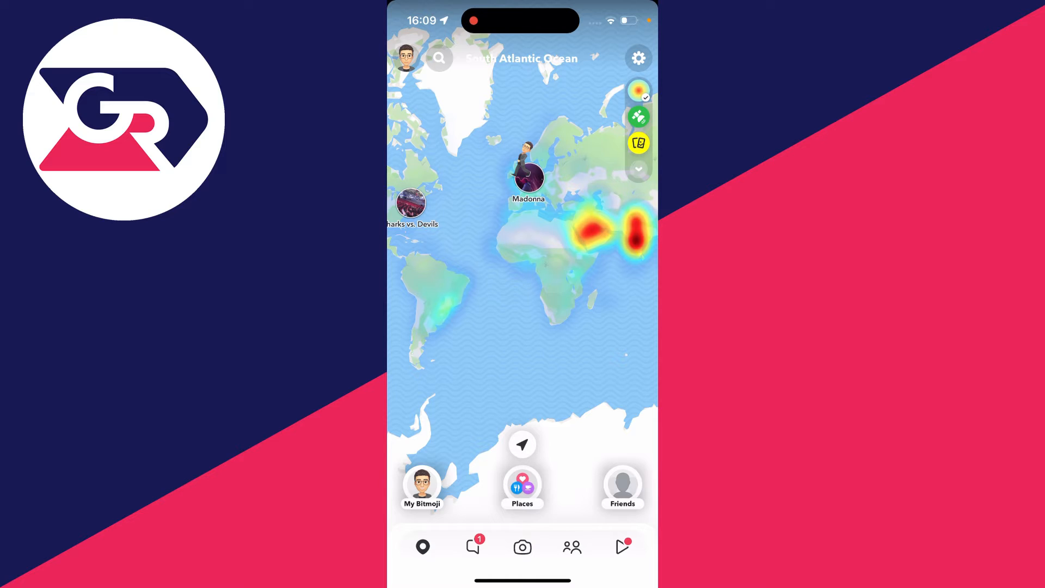
Open the Snap Map location settings and switch on the Ghost Mode toggle
left_click(638, 58)
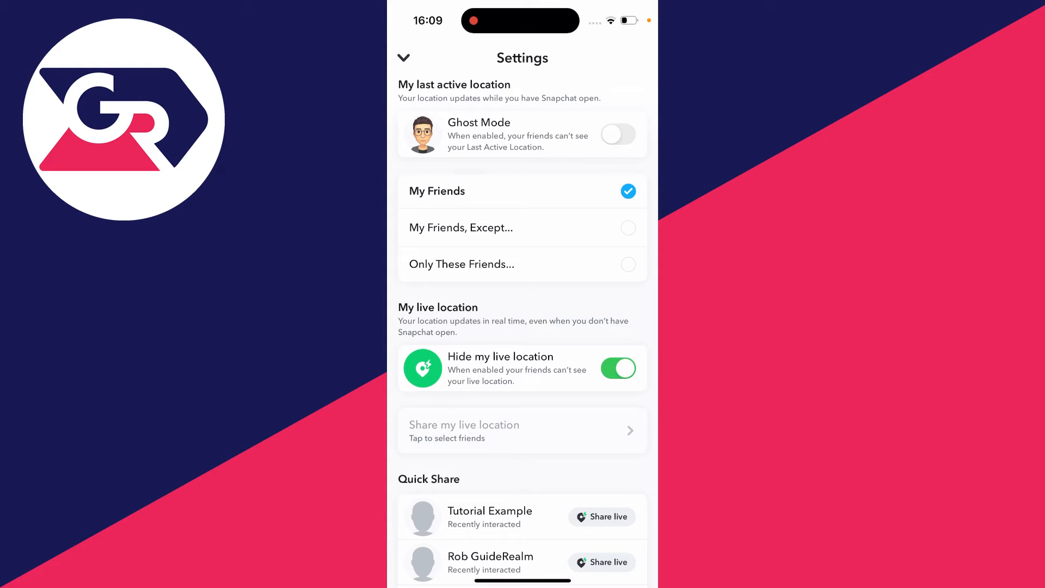
left_click(616, 133)
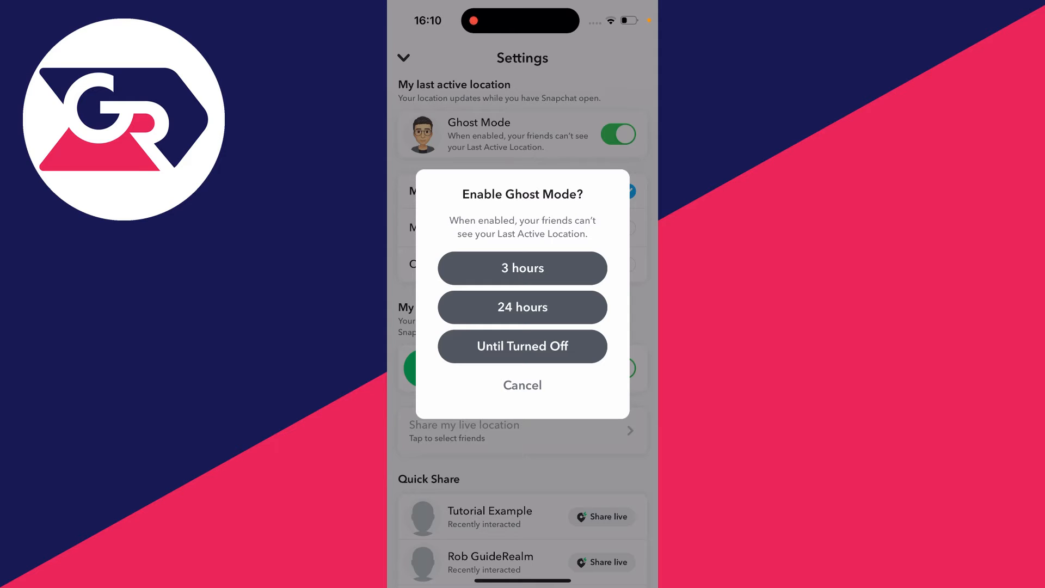
Choose 'Until Turned Off' as the Ghost Mode duration
left_click(522, 346)
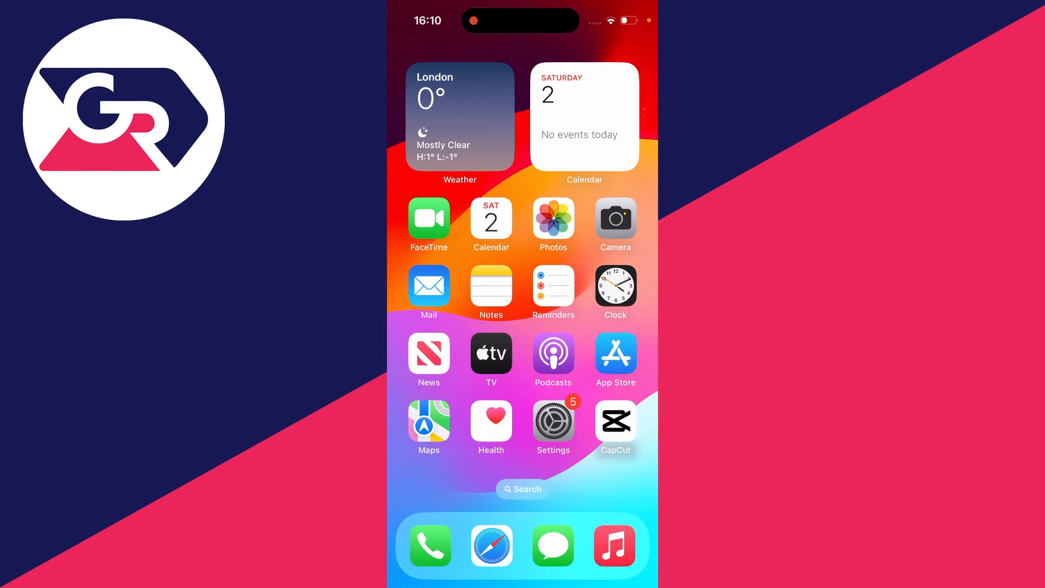
In iOS Settings, go to Snapchat's permissions and open its Location access options
left_click(553, 421)
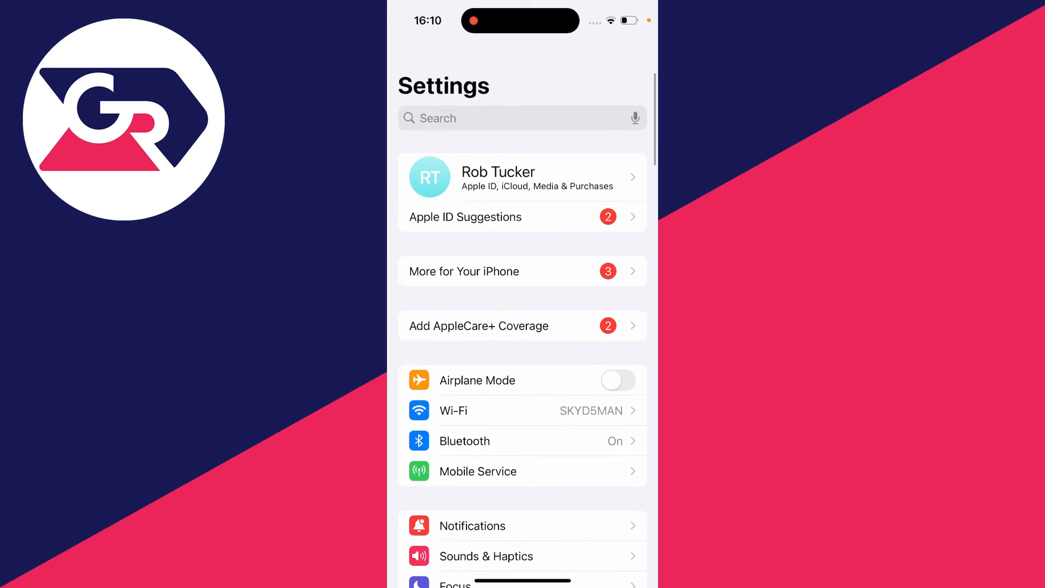
scroll("down", 3)
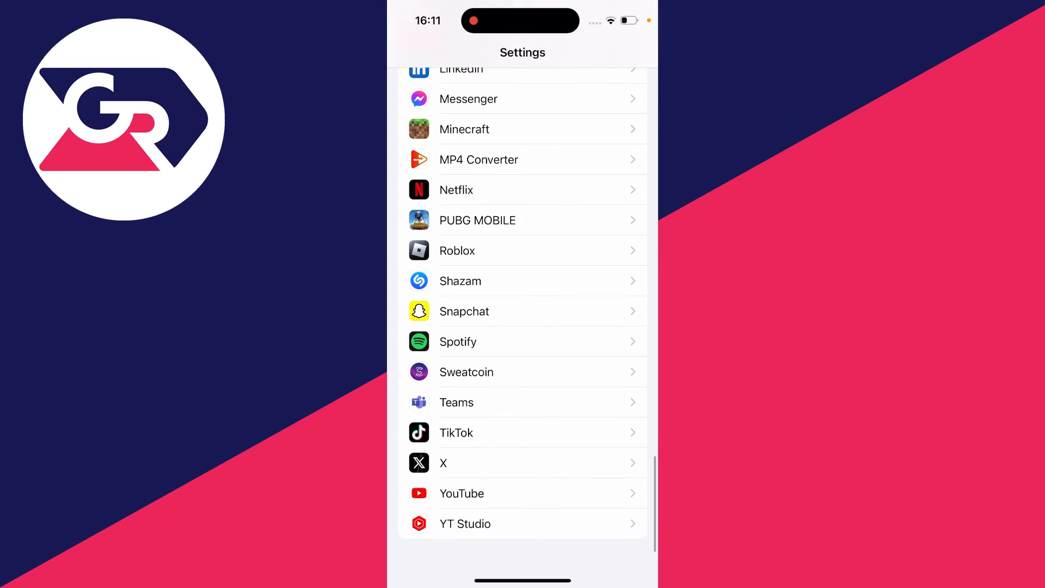
left_click(464, 311)
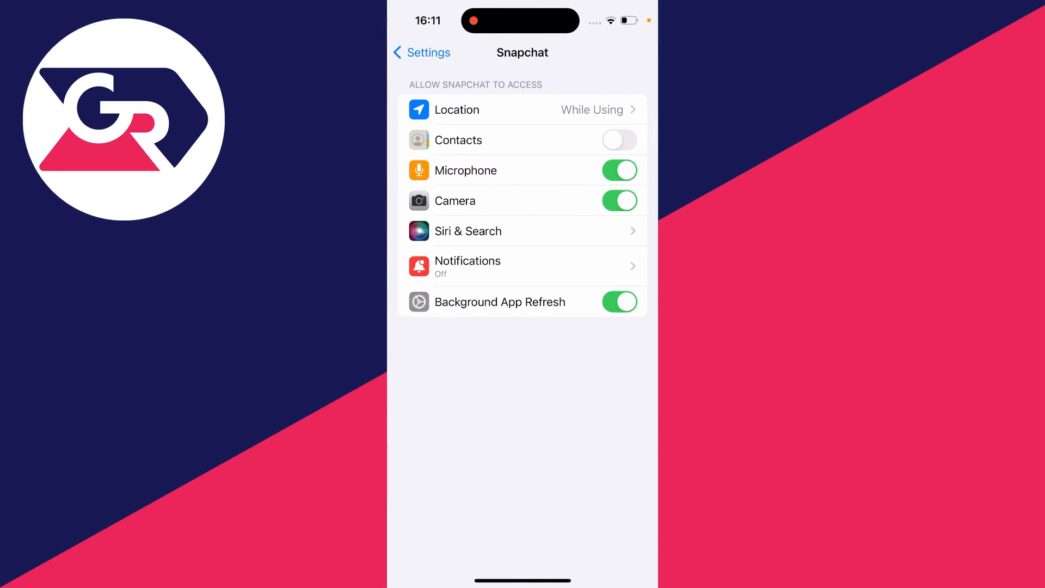
left_click(522, 110)
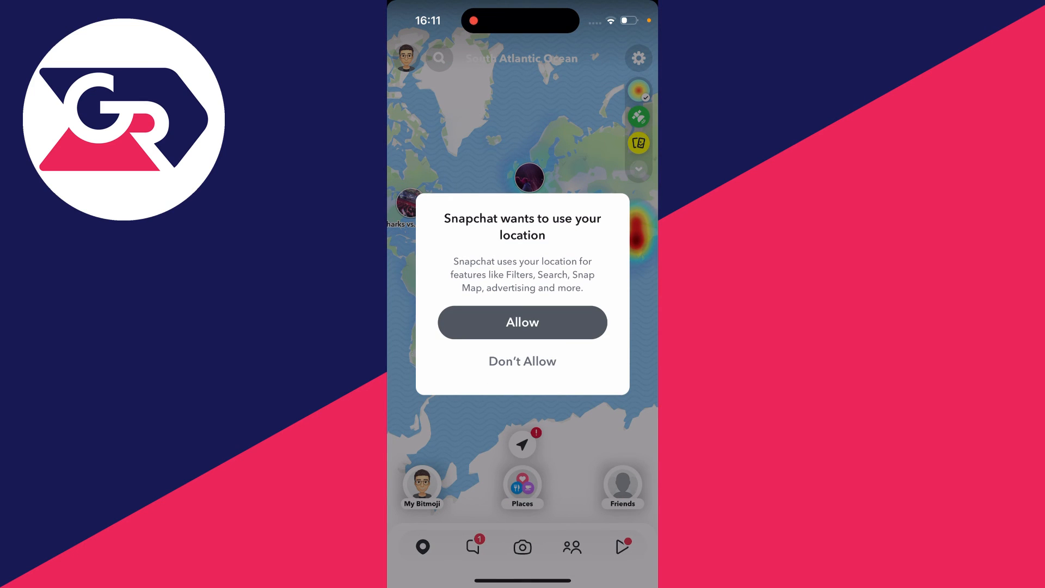
Tap Don't Allow on Snapchat's location request in the Snap Map
left_click(521, 321)
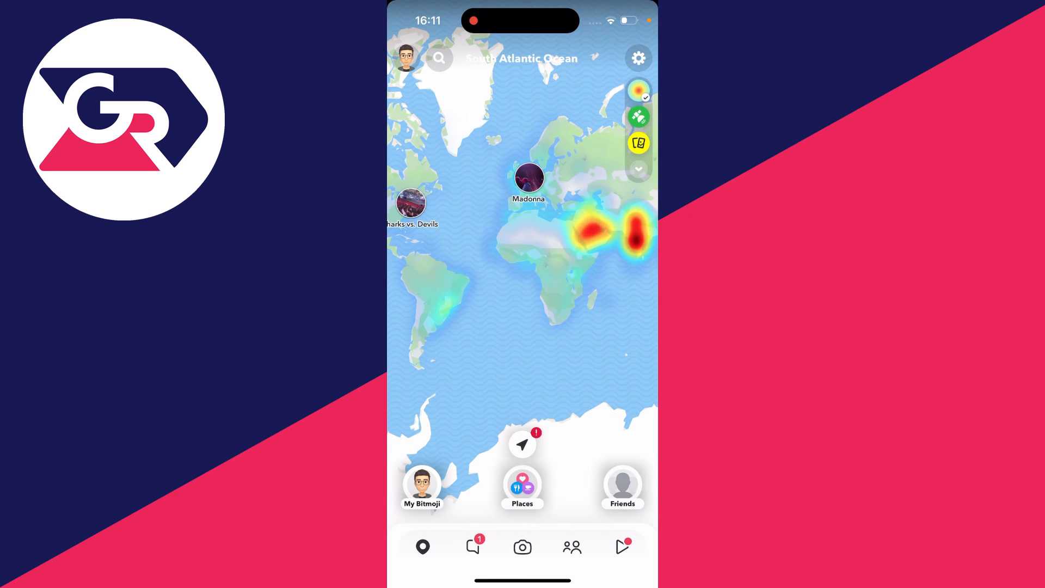